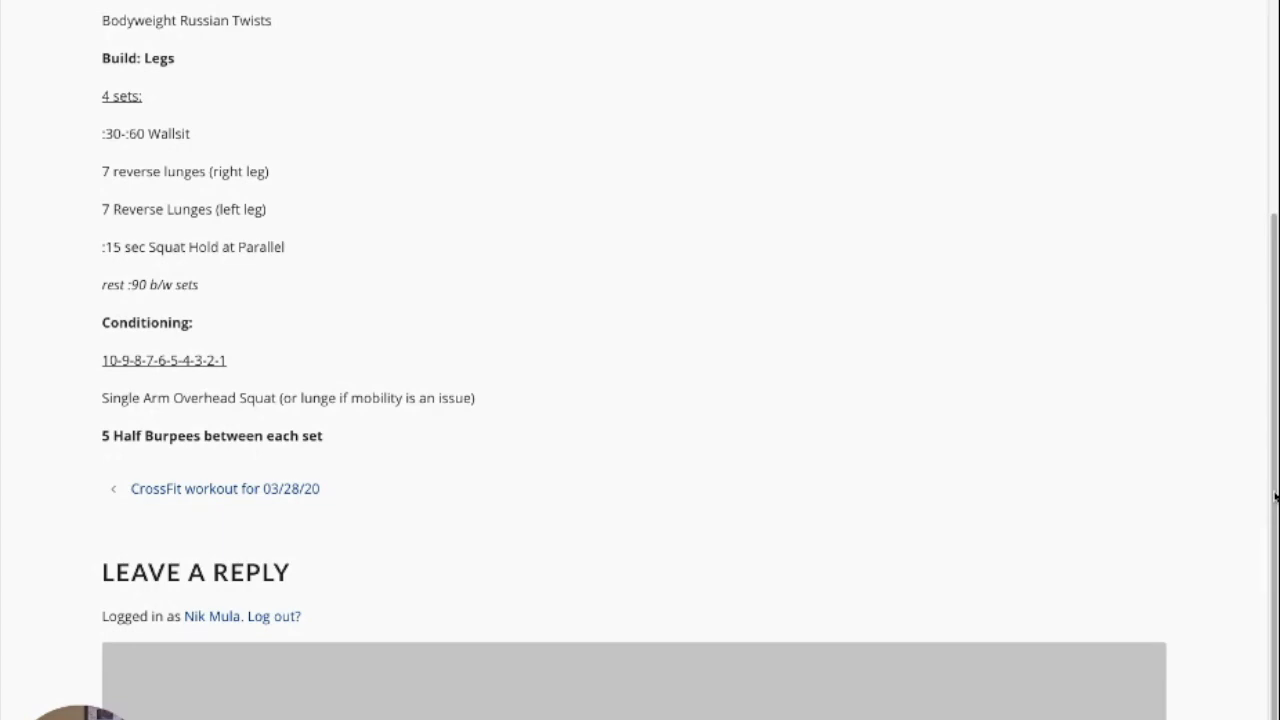
mouse_move(796, 404)
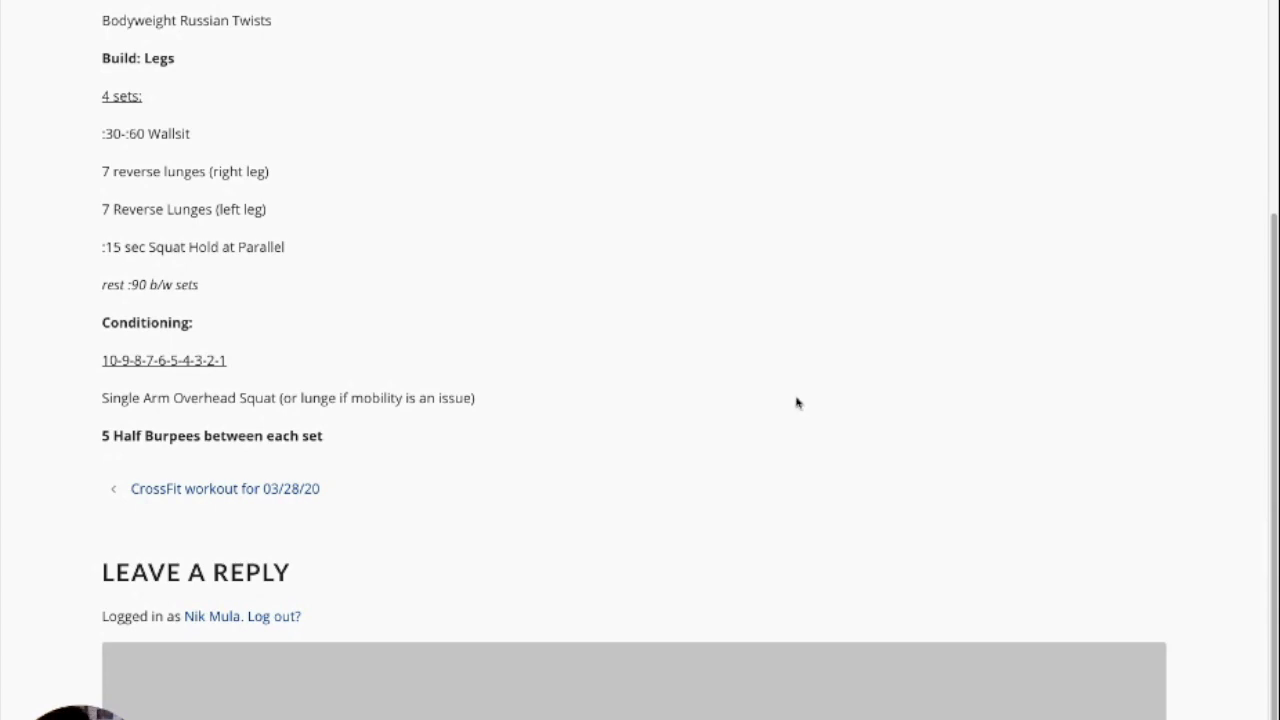